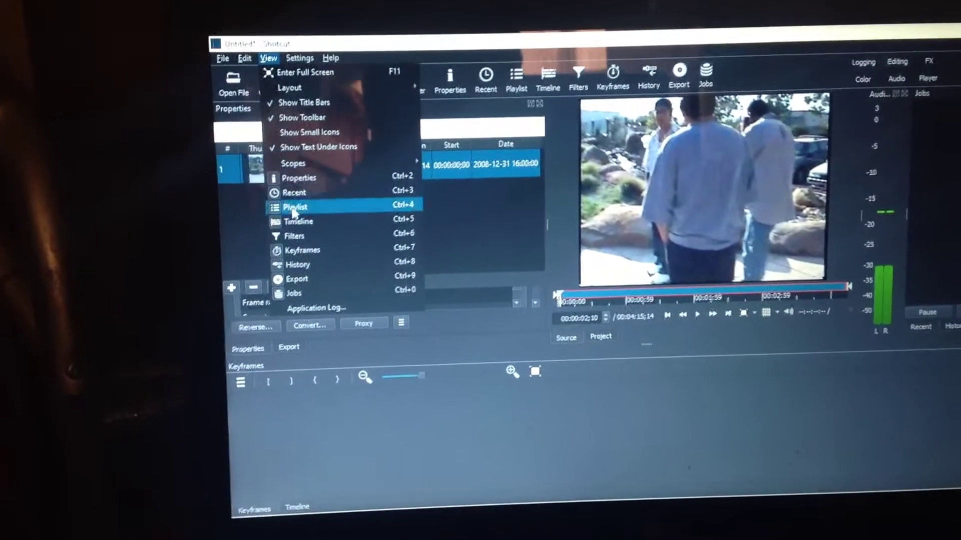
mouse_move(288, 218)
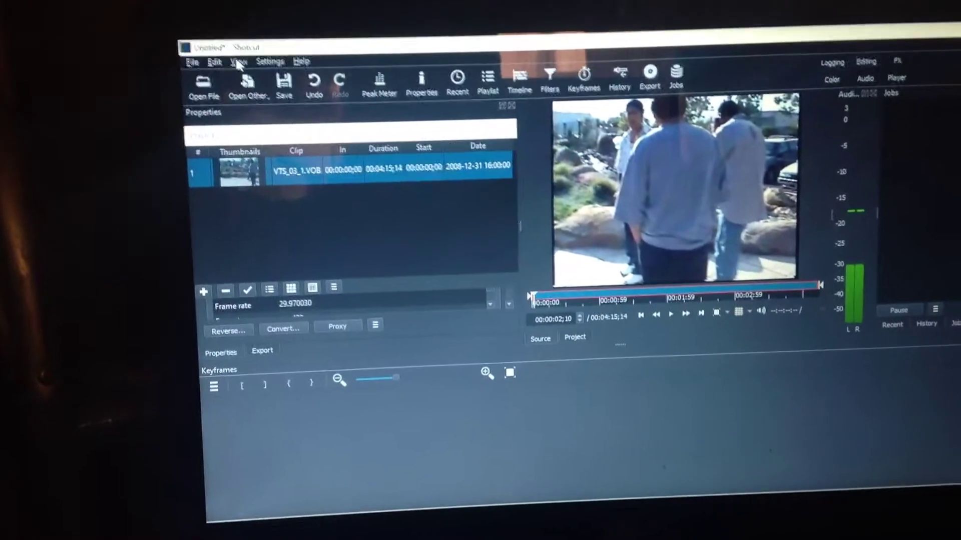
Show the Timeline panel from the View menu in place of Keyframes.
click(236, 61)
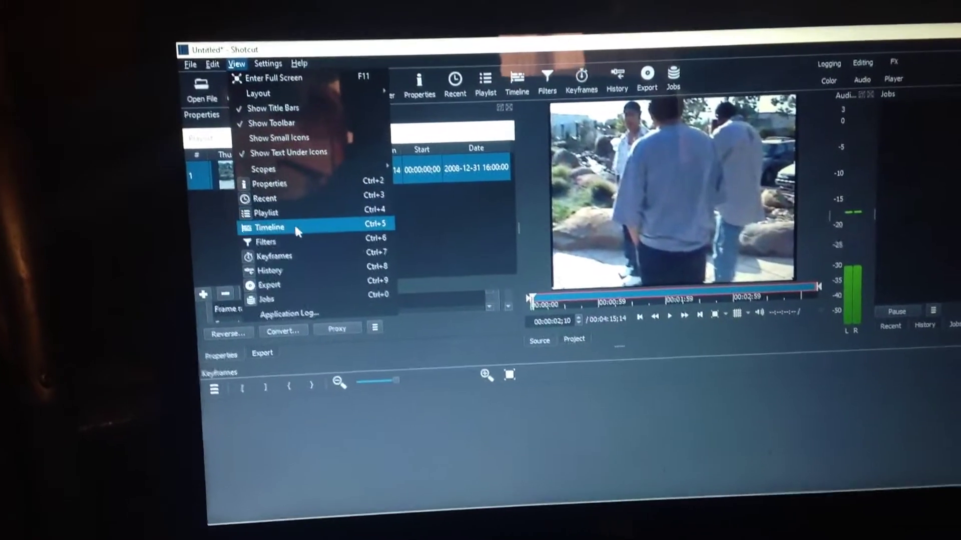
click(270, 227)
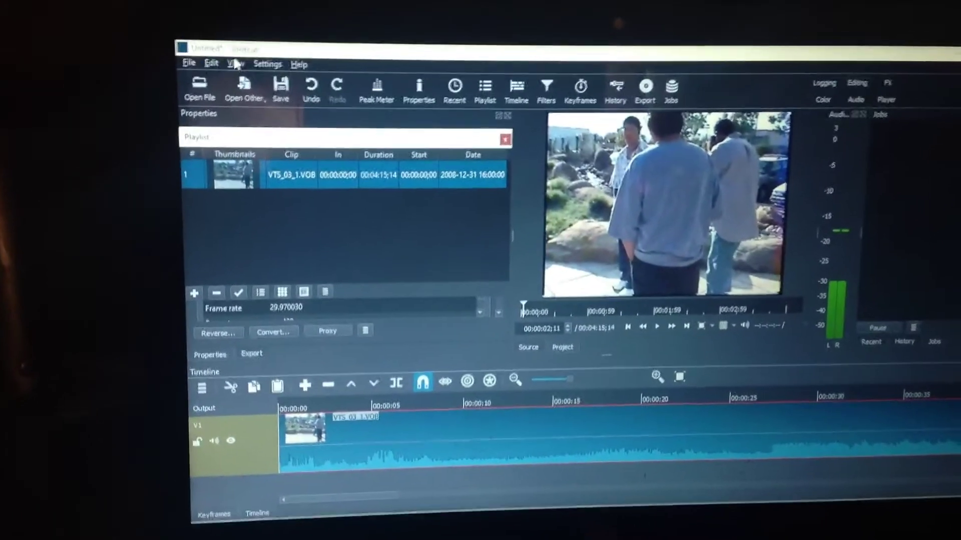
click(234, 64)
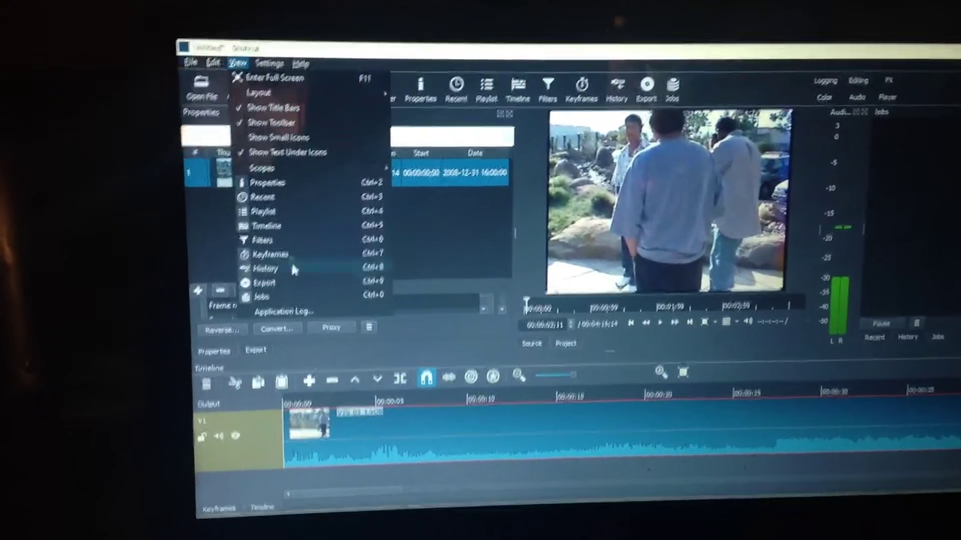